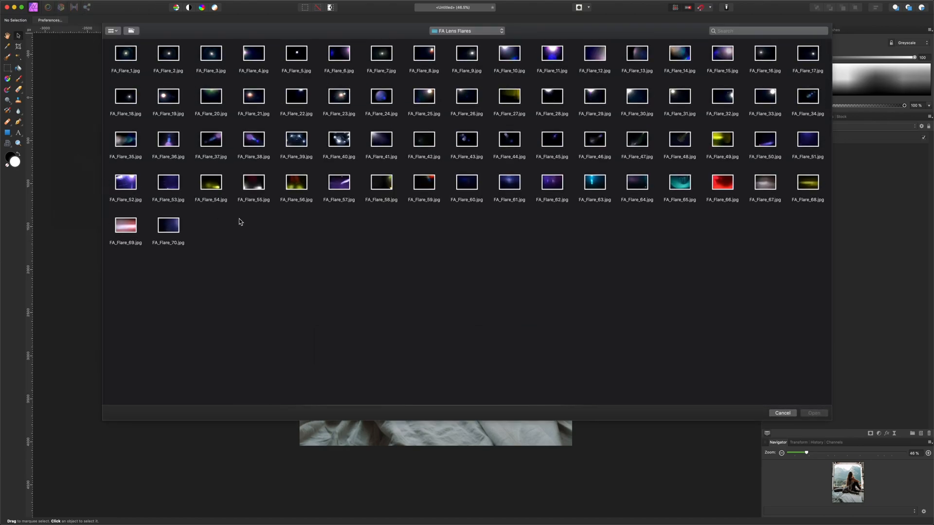
# Place the purple flare FA_Flare_36.jpg over the van portrait and set it to Screen.
pyautogui.click(168, 140)
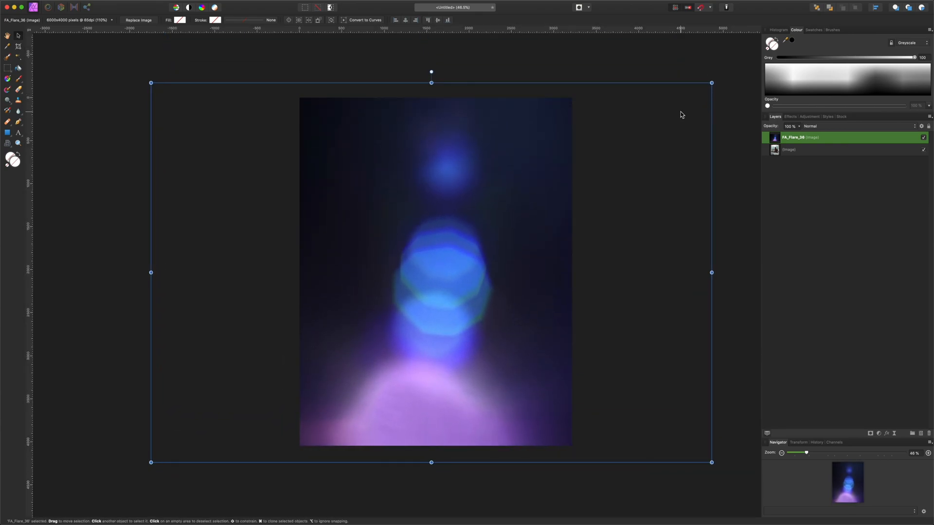
pyautogui.click(810, 126)
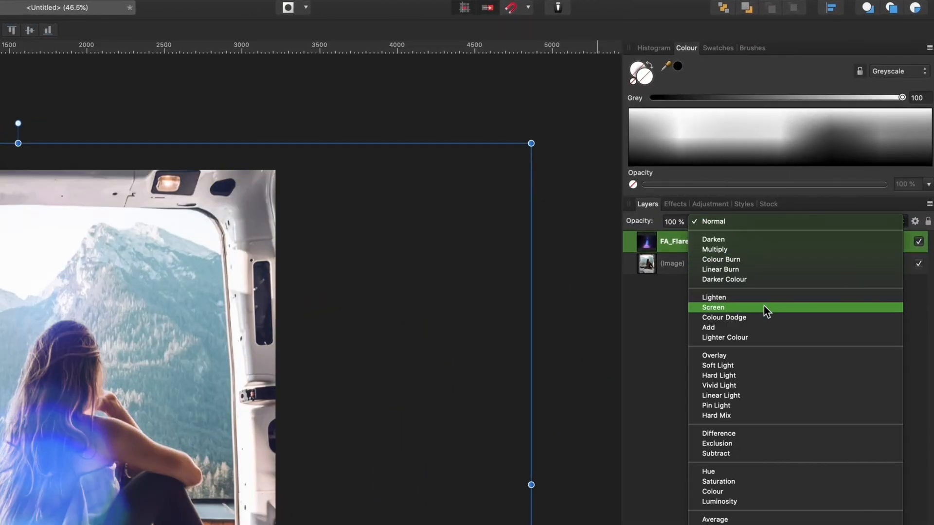
pyautogui.click(713, 307)
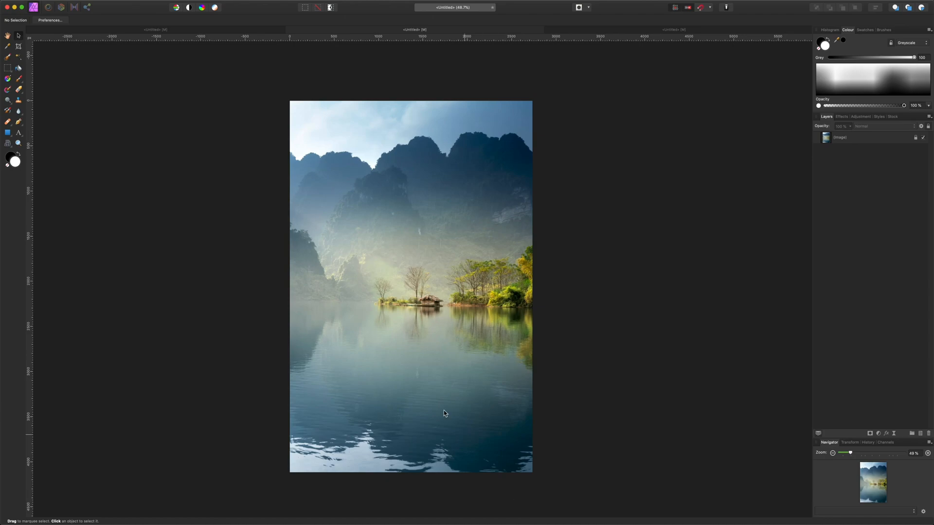
# Place the orange sunburst FA_Flare_19.jpg on the portrait lake photo with Screen blending.
pyautogui.click(36, 4)
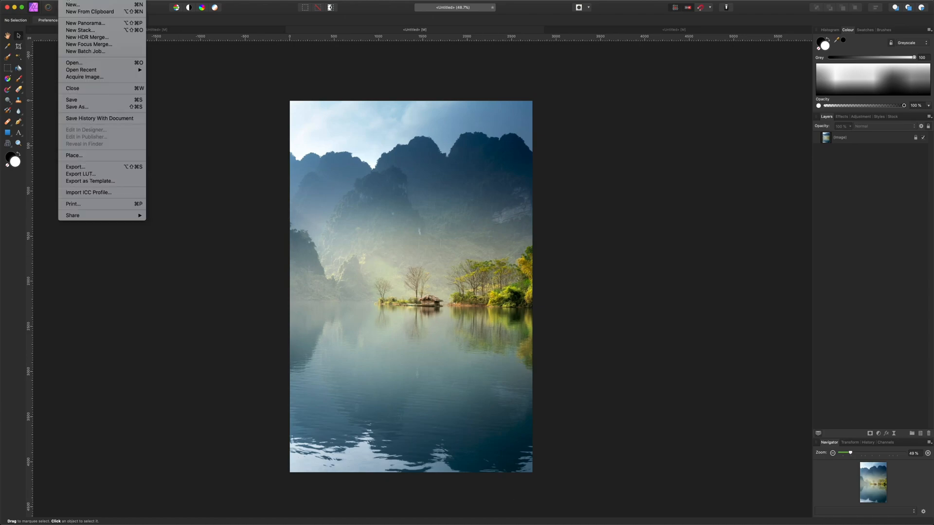
pyautogui.click(73, 155)
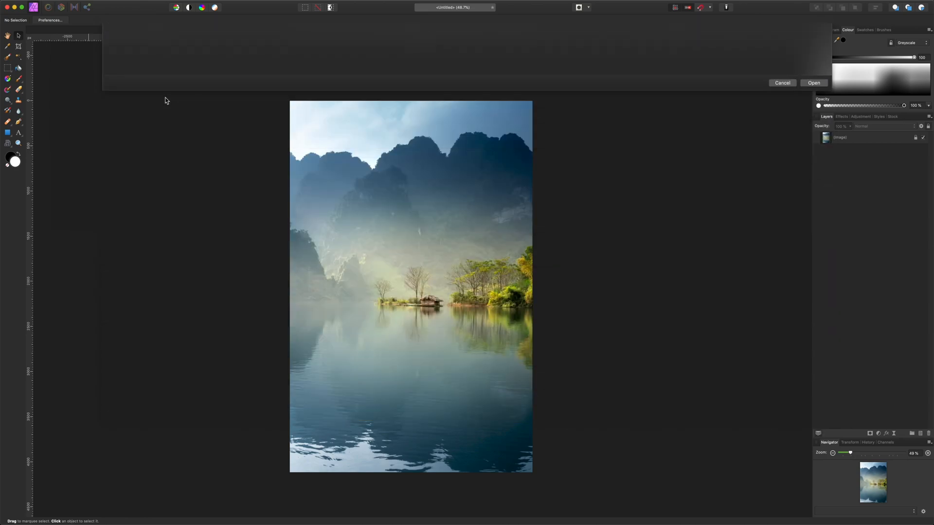
pyautogui.click(814, 82)
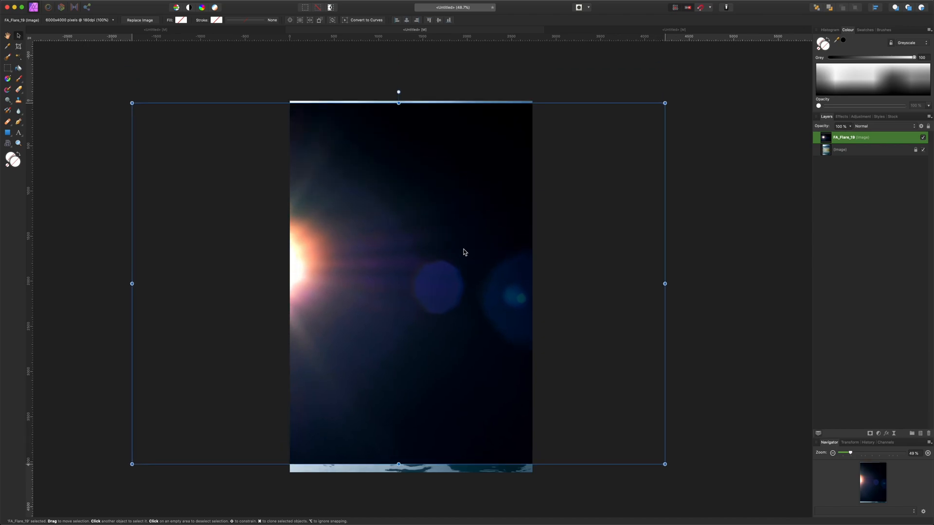
pyautogui.click(881, 126)
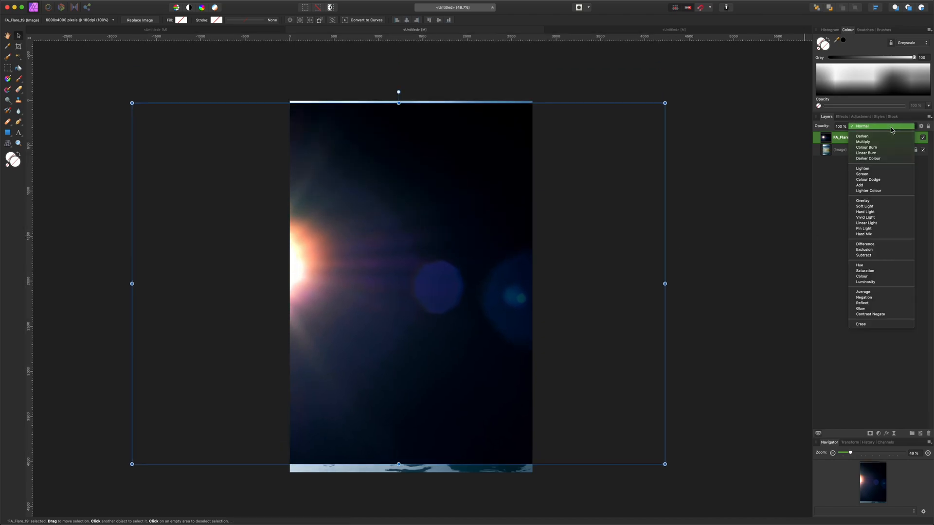
pyautogui.click(859, 173)
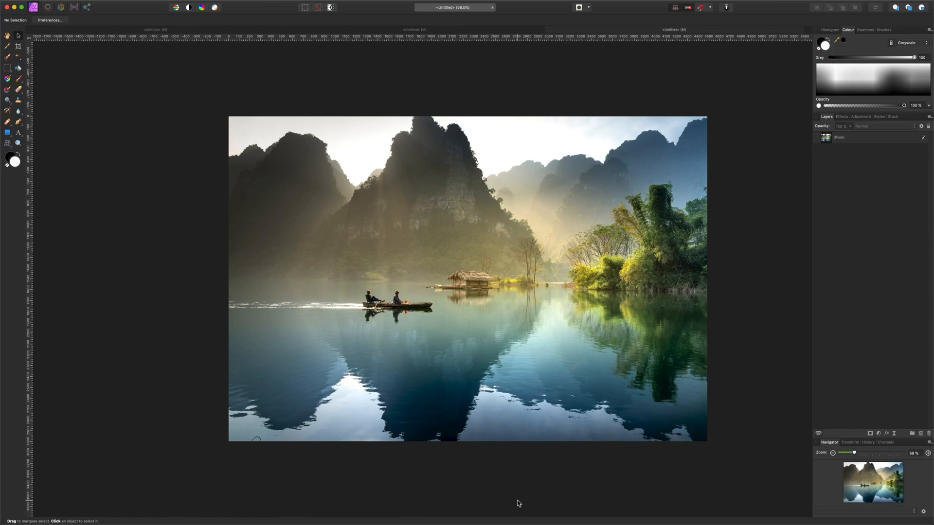
# Place FA_Flare_17.jpg with Screen blending, move it onto the central peak, and reopen Place.
pyautogui.click(66, 5)
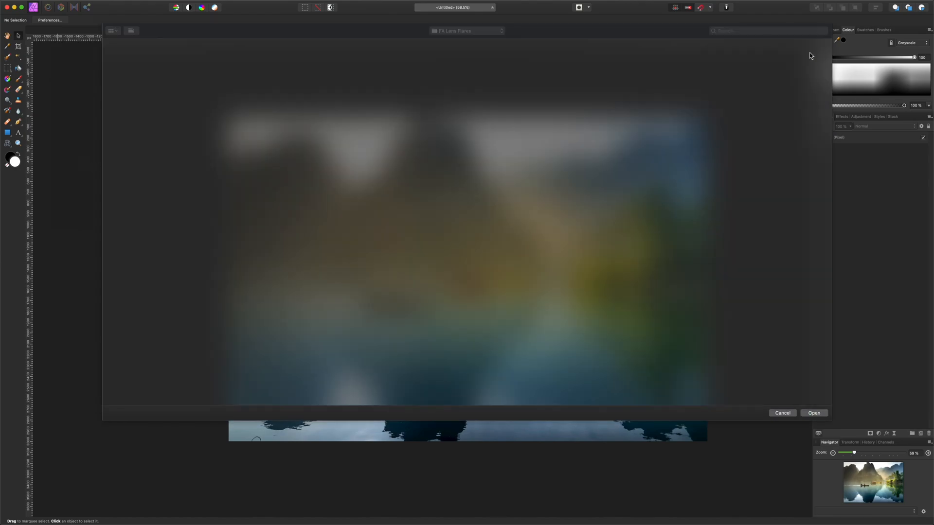
pyautogui.click(813, 413)
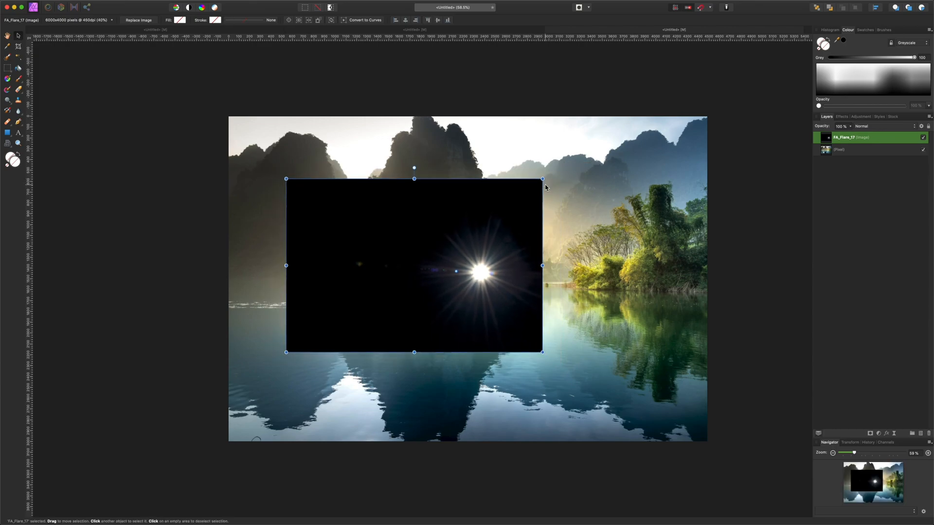
pyautogui.click(876, 125)
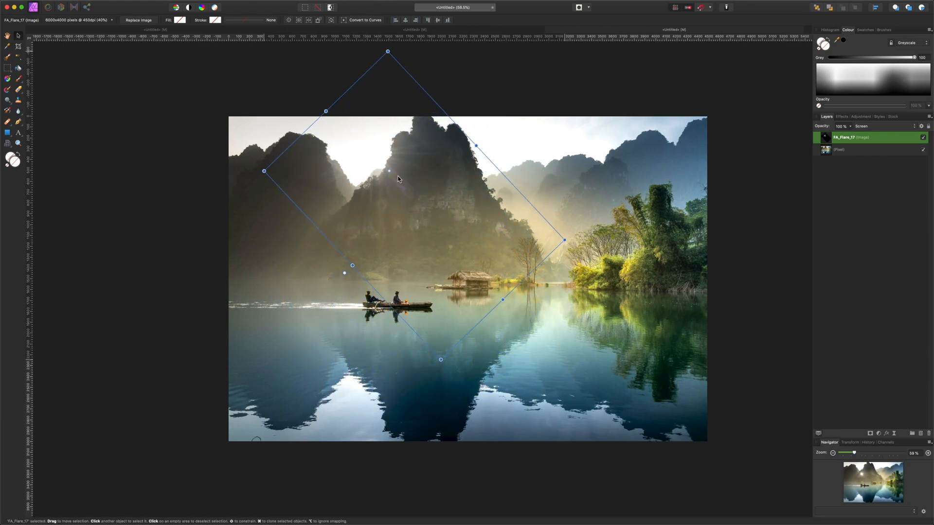
pyautogui.moveTo(387, 172); pyautogui.dragTo(396, 177)
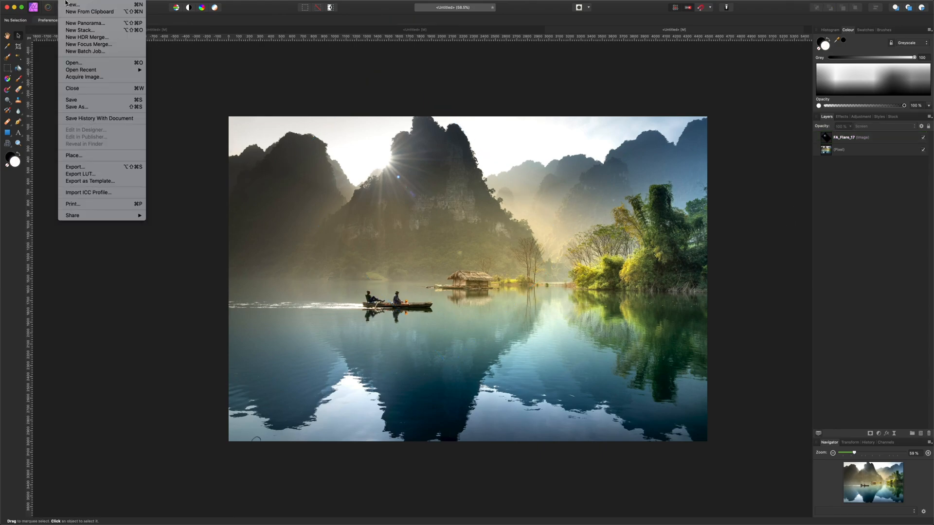
pyautogui.click(73, 155)
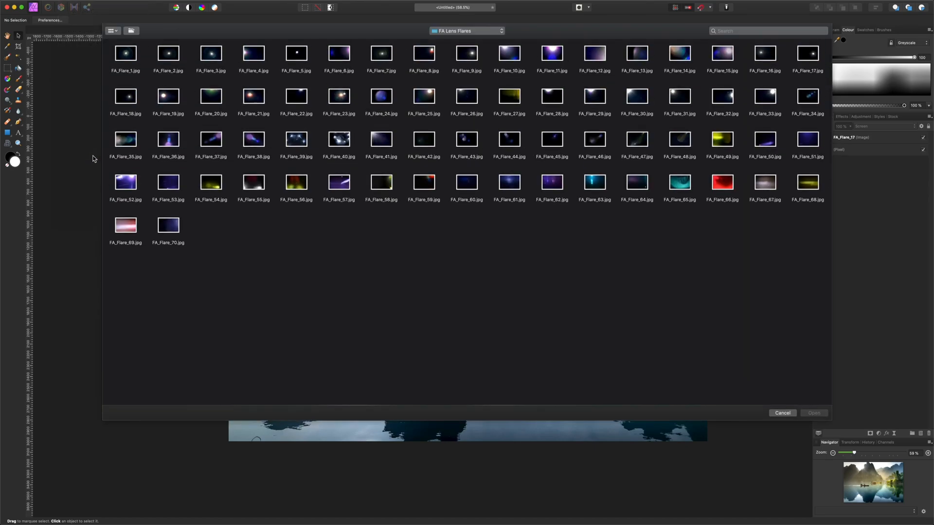